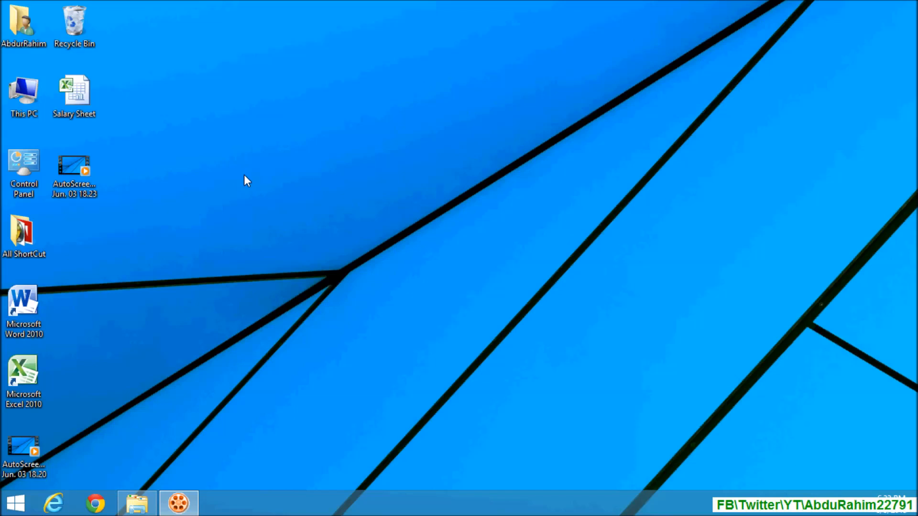
pyautogui.moveTo(161, 144)
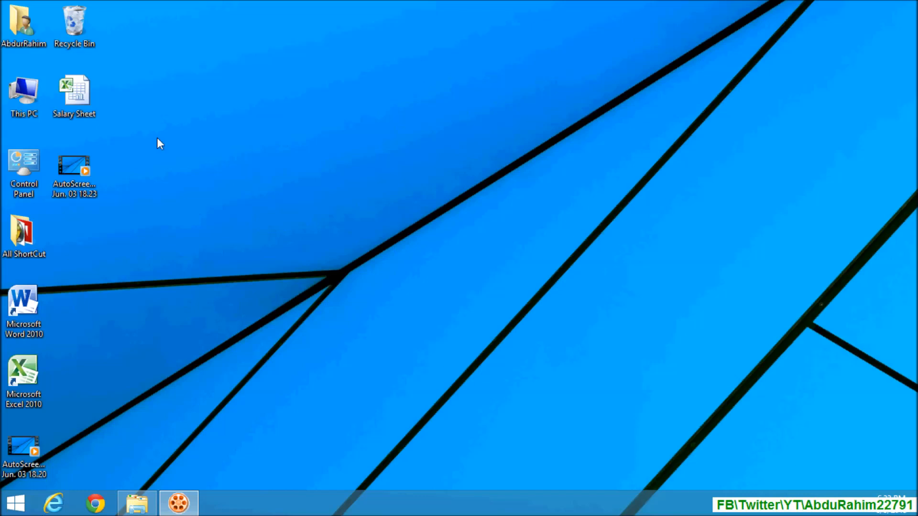
# Step: Bring up the context menu for the Salary Sheet file on the desktop
pyautogui.rightClick(74, 94)
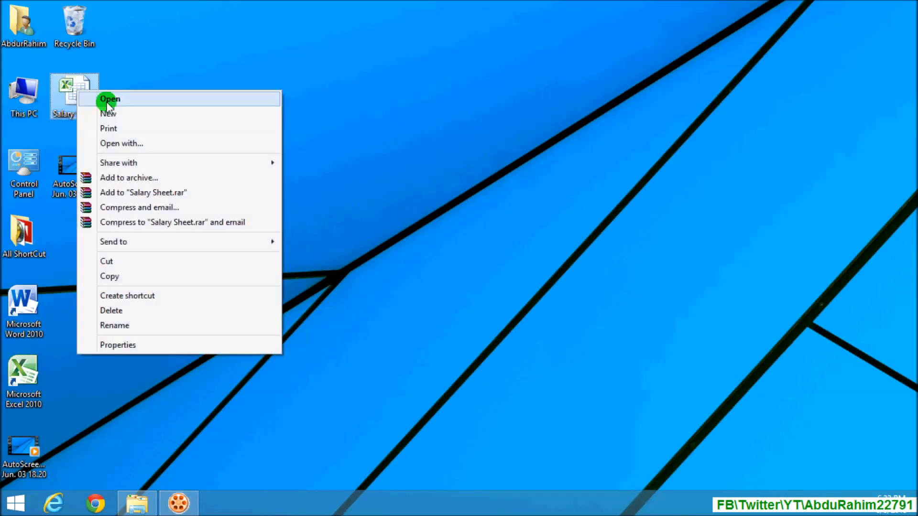
# Step: Open the Salary Sheet workbook and select the lower salary table A10:E14
pyautogui.click(109, 98)
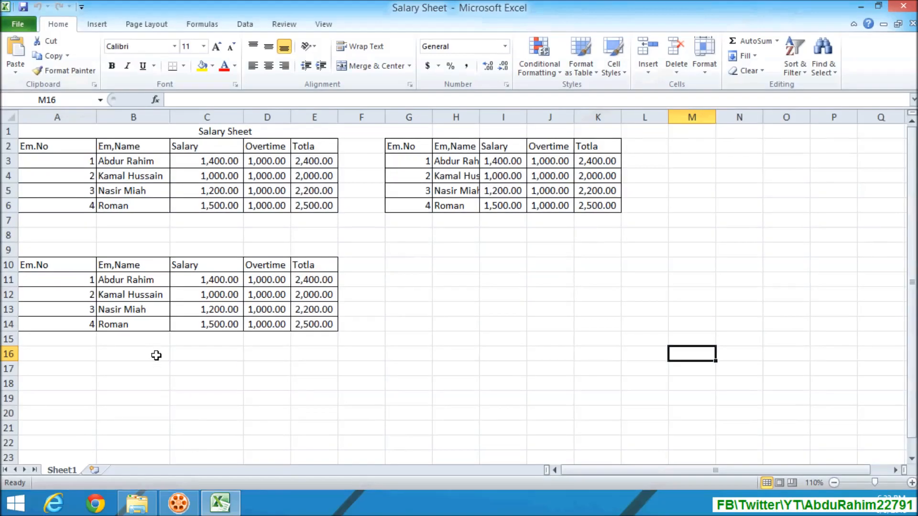
pyautogui.moveTo(178, 191)
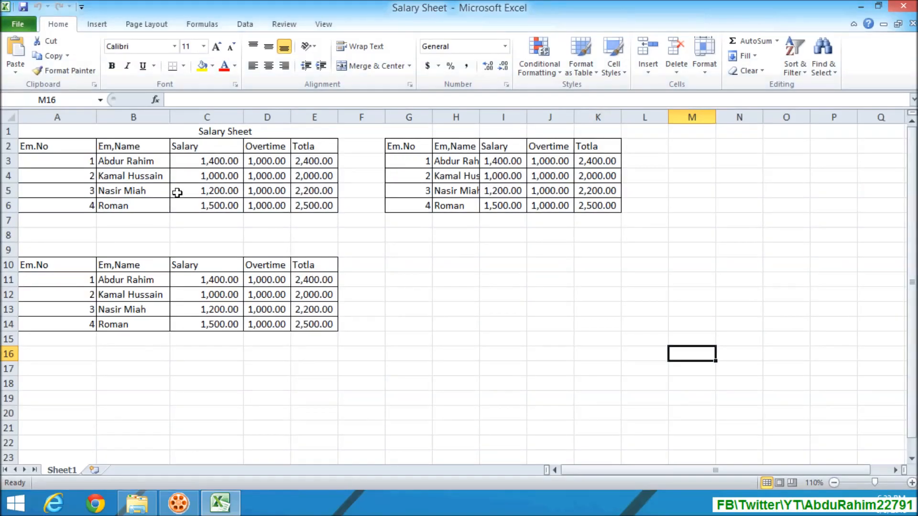
pyautogui.moveTo(87, 375)
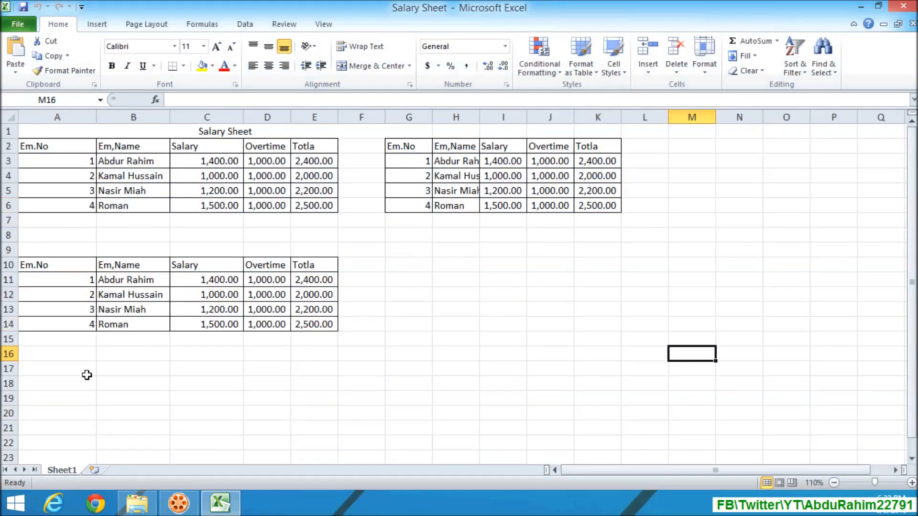
pyautogui.moveTo(31, 265)
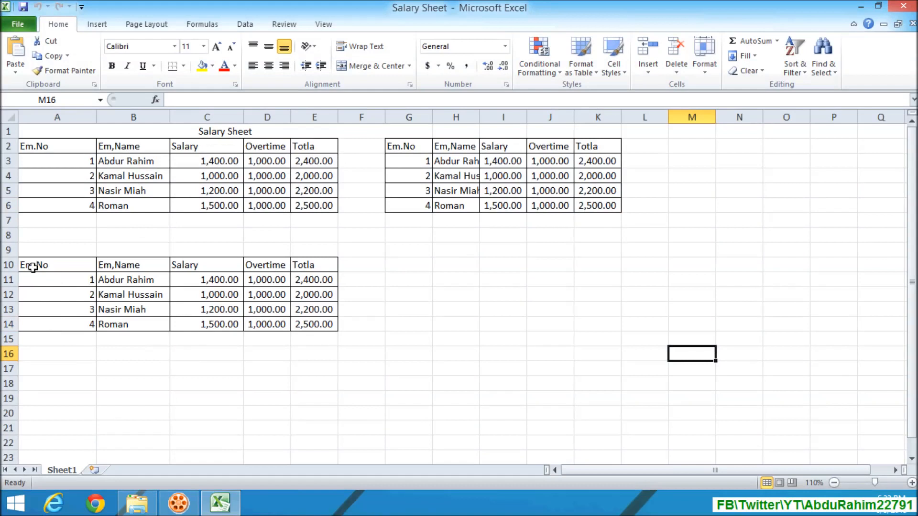
pyautogui.moveTo(56, 265); pyautogui.dragTo(57, 295)
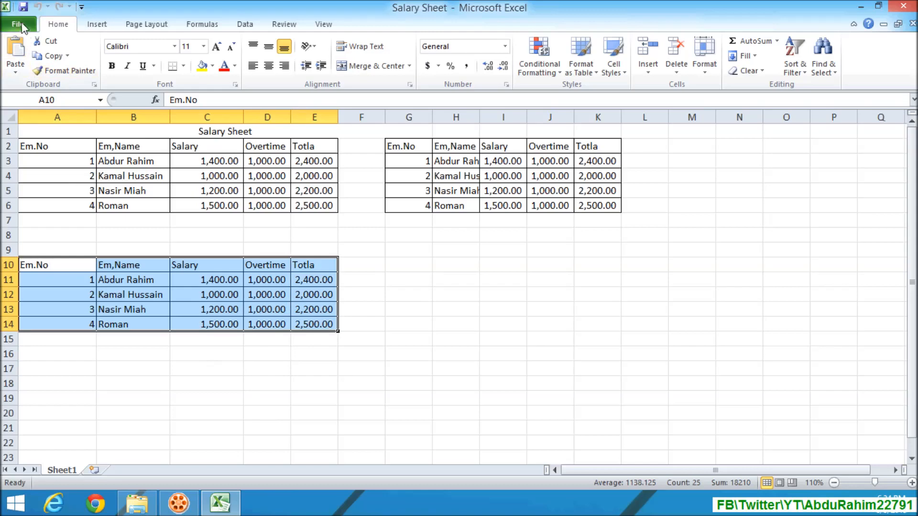
# Step: Show the File > Print settings with a preview of all three tables
pyautogui.click(17, 24)
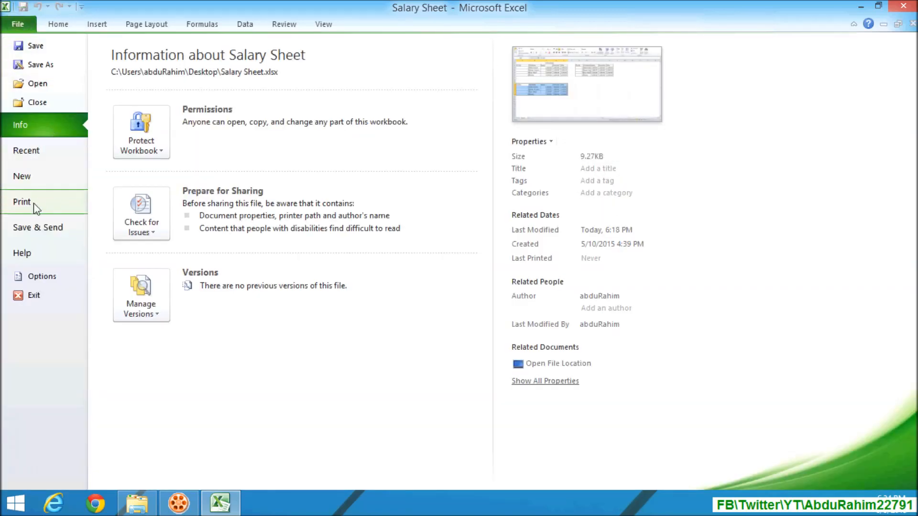
pyautogui.click(22, 202)
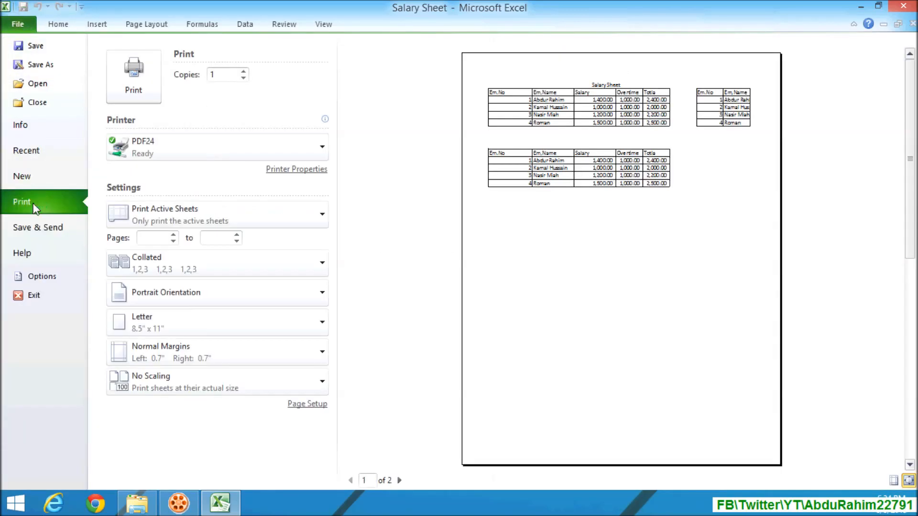
pyautogui.moveTo(413, 317)
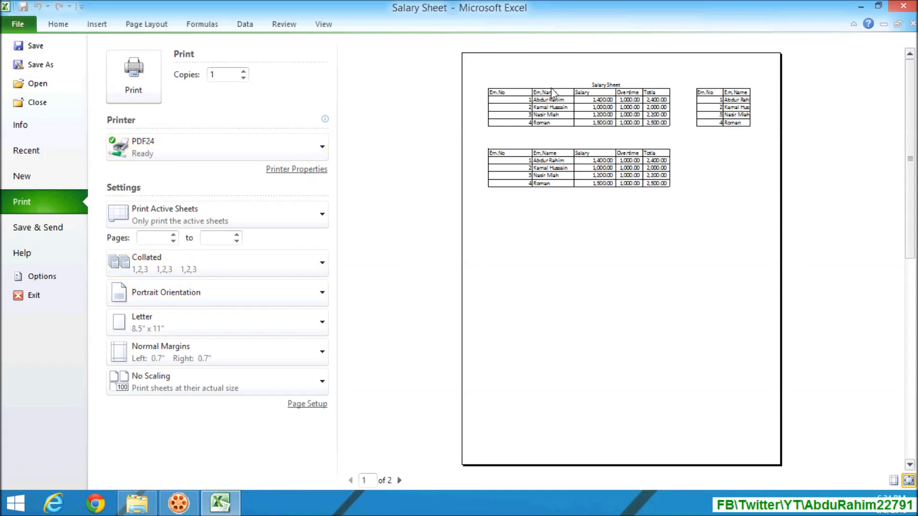
pyautogui.moveTo(672, 136)
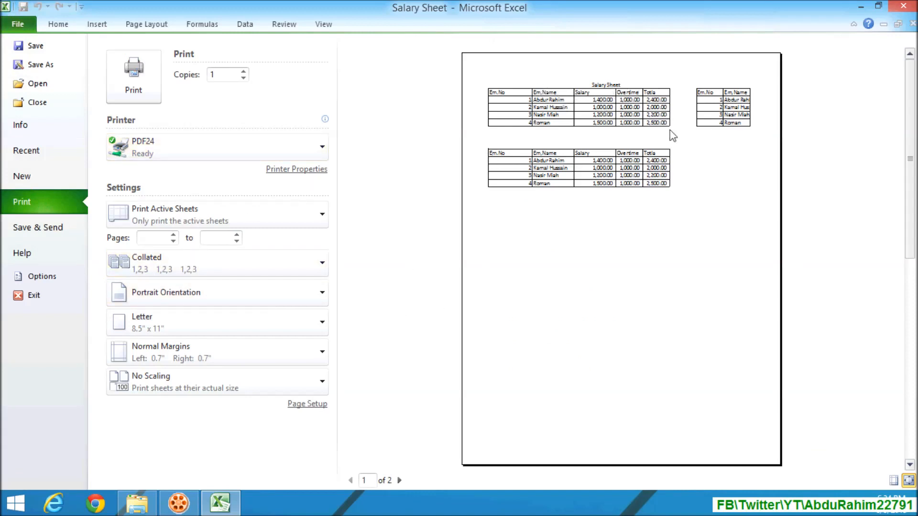
pyautogui.moveTo(648, 115)
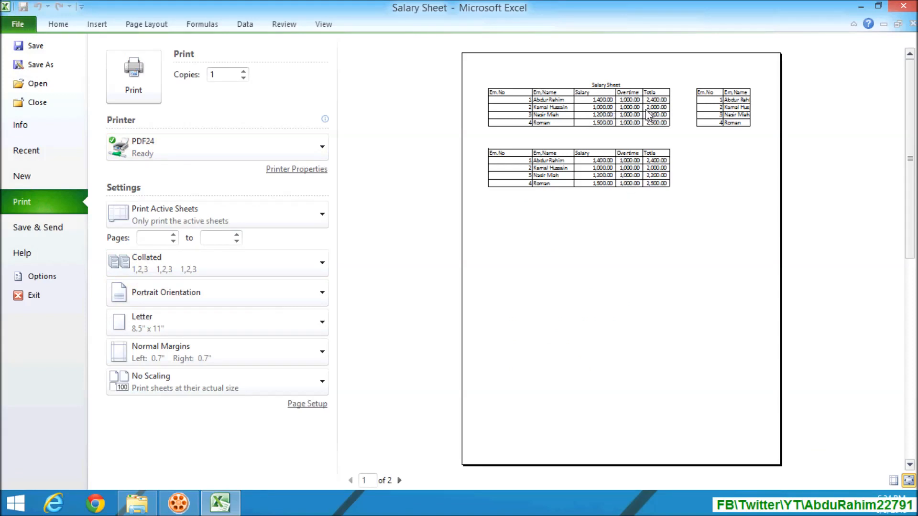
pyautogui.moveTo(465, 218)
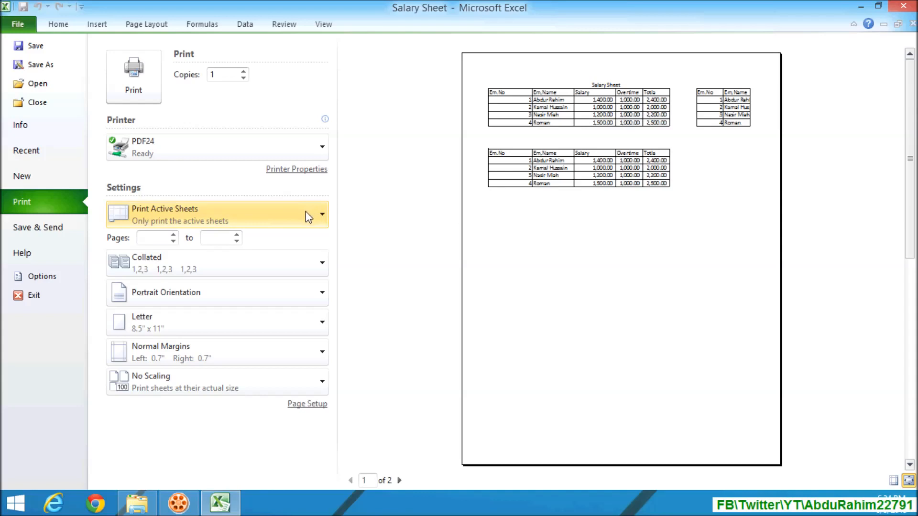
pyautogui.moveTo(315, 224)
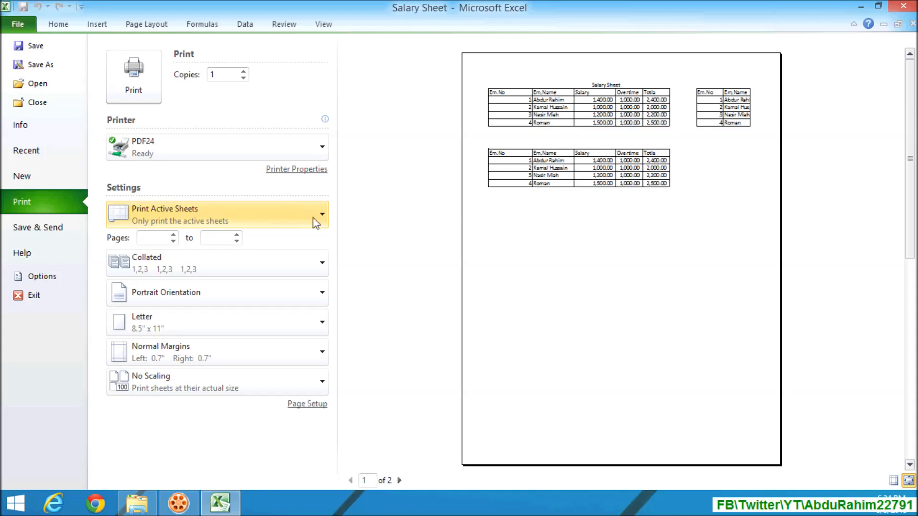
# Step: Change Print Active Sheets to Print Selection so only the chosen table previews
pyautogui.click(316, 213)
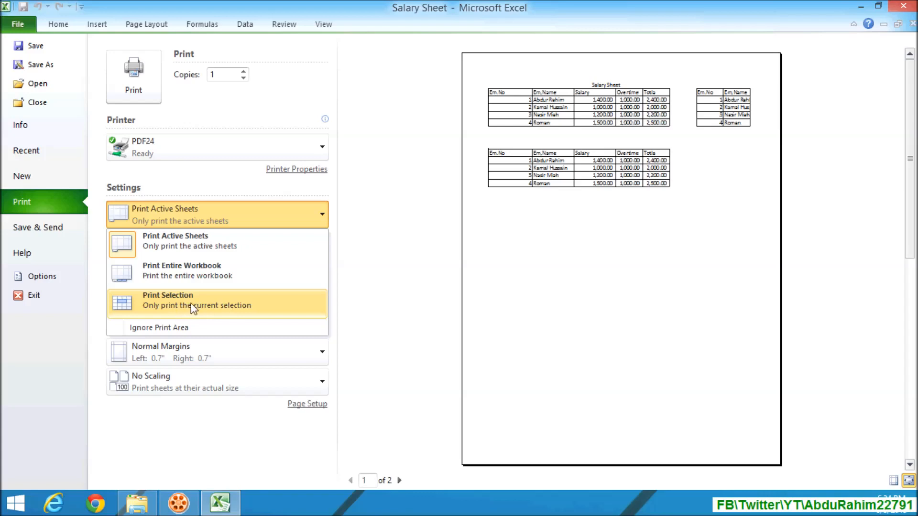
pyautogui.click(168, 299)
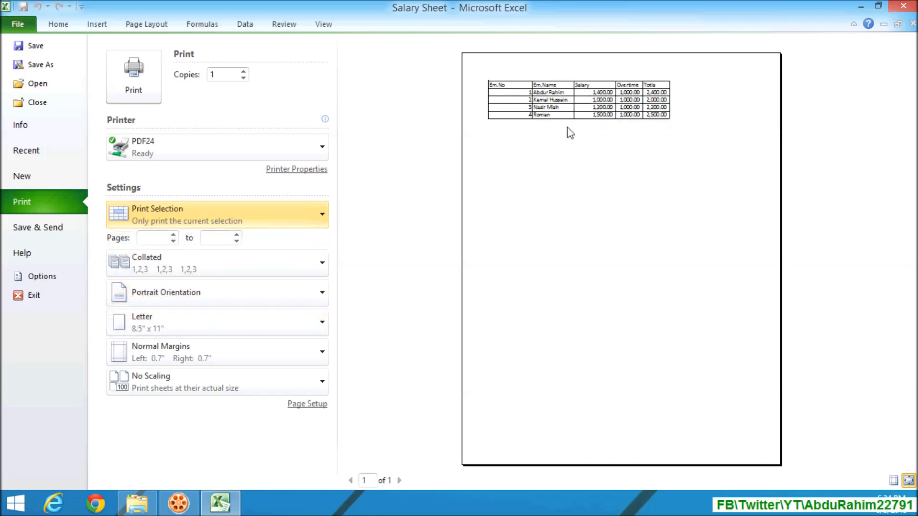
pyautogui.moveTo(385, 416)
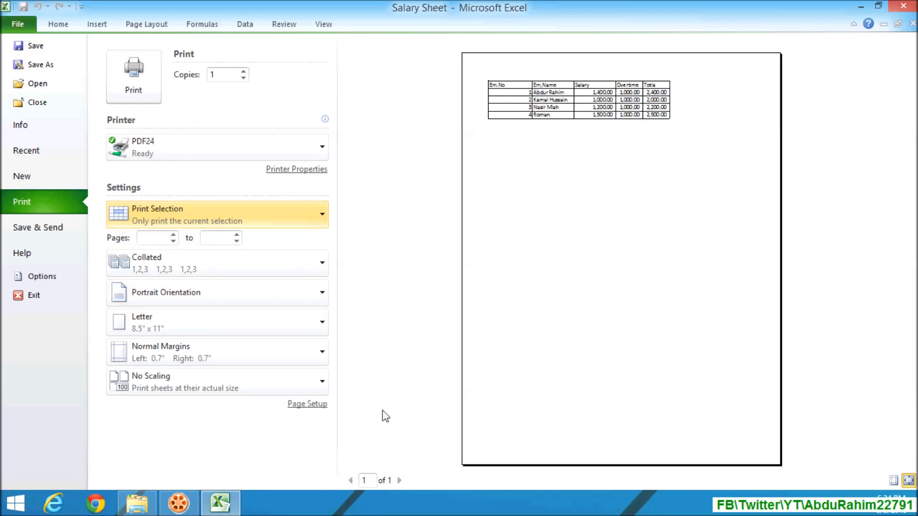